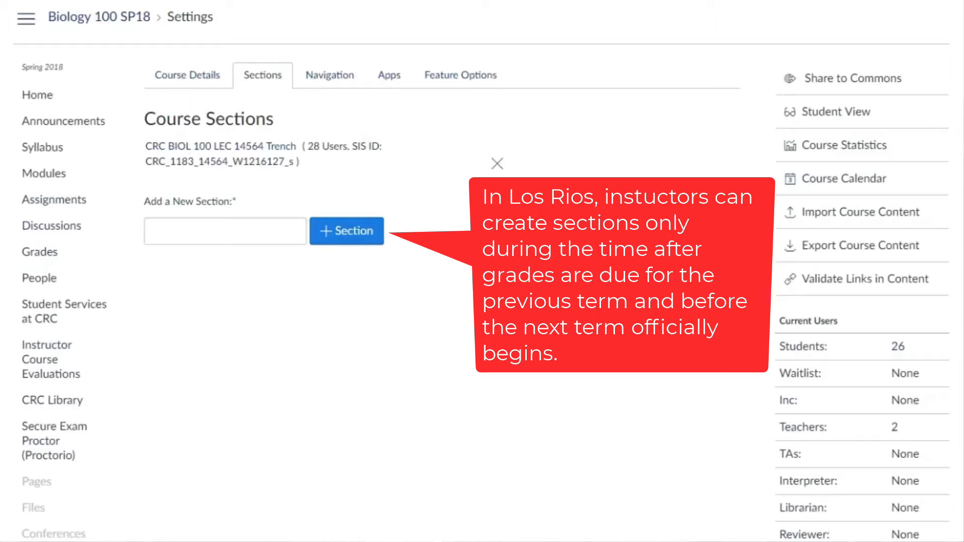
Create the section 'BIOL 100 Sp 18 Incomplete' and go to its page
left_click(496, 164)
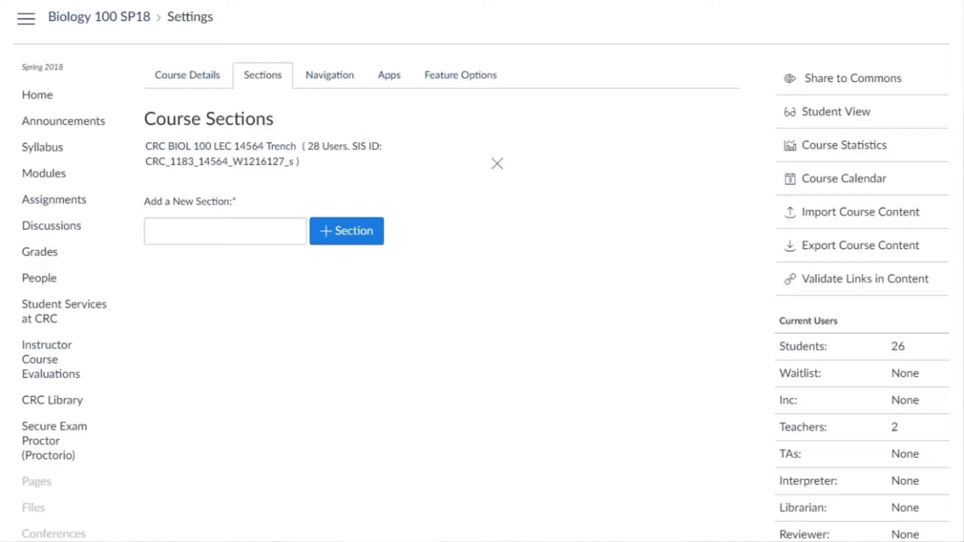
type("BIOL 100 Sp 18 Incomplete")
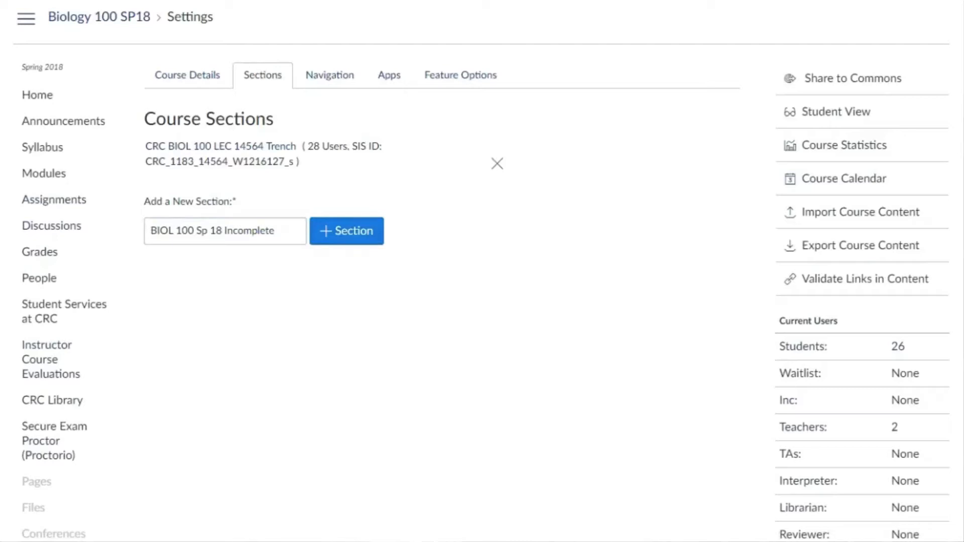
mouse_move(347, 231)
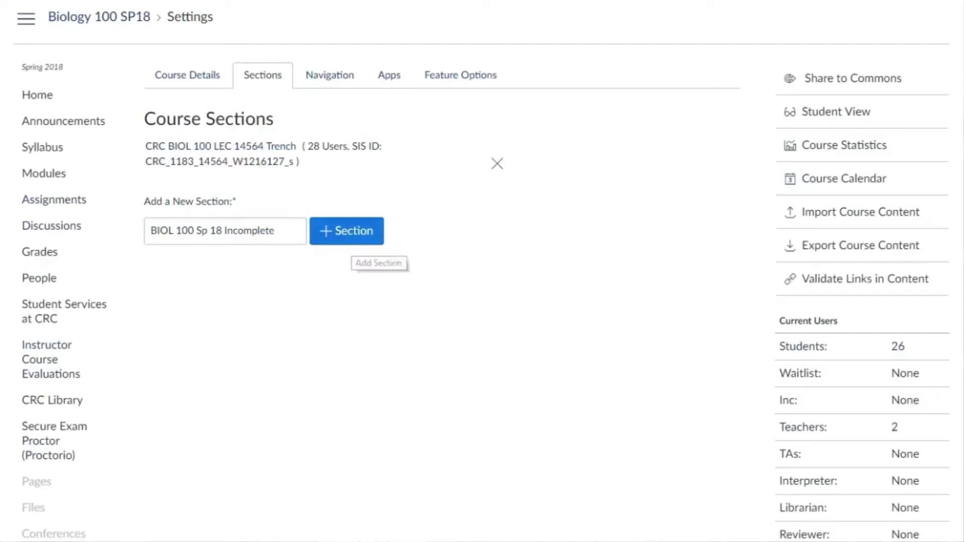
left_click(346, 231)
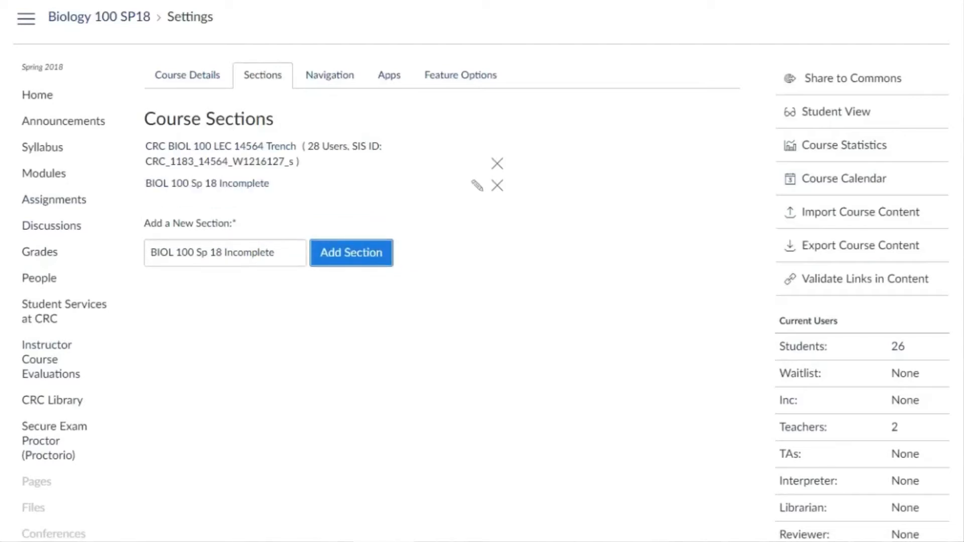
left_click(207, 183)
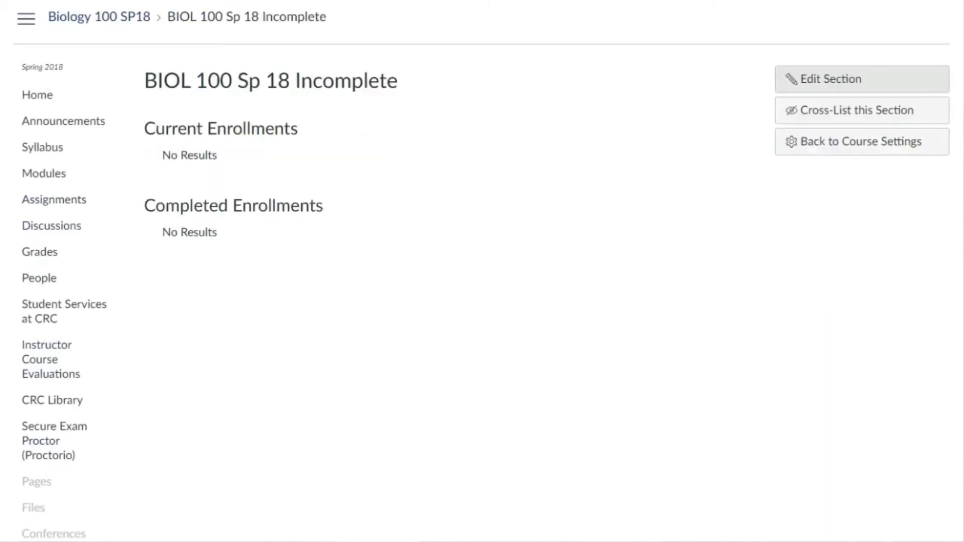
Make the section run August 16, 2018 to April 1, 2019, with participation limited to those dates
left_click(862, 79)
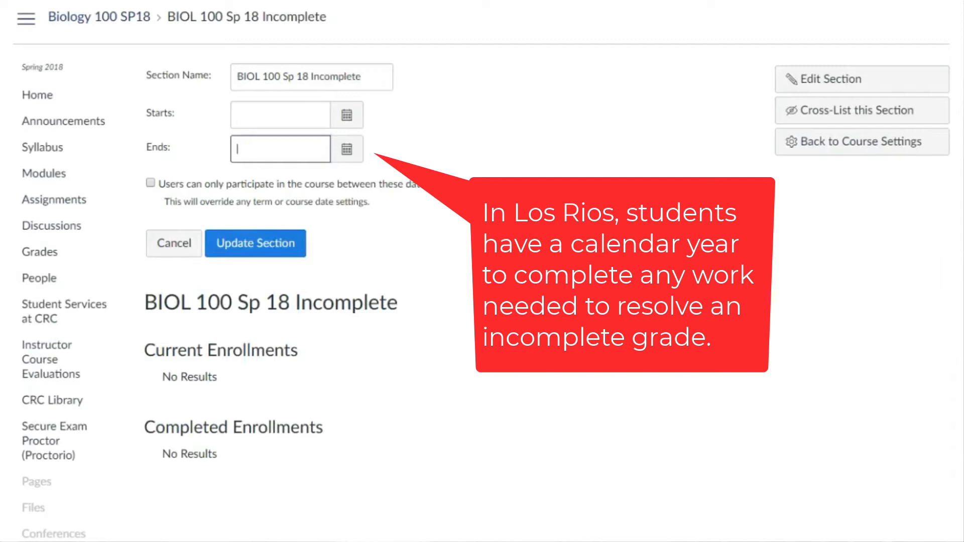
type("april 1")
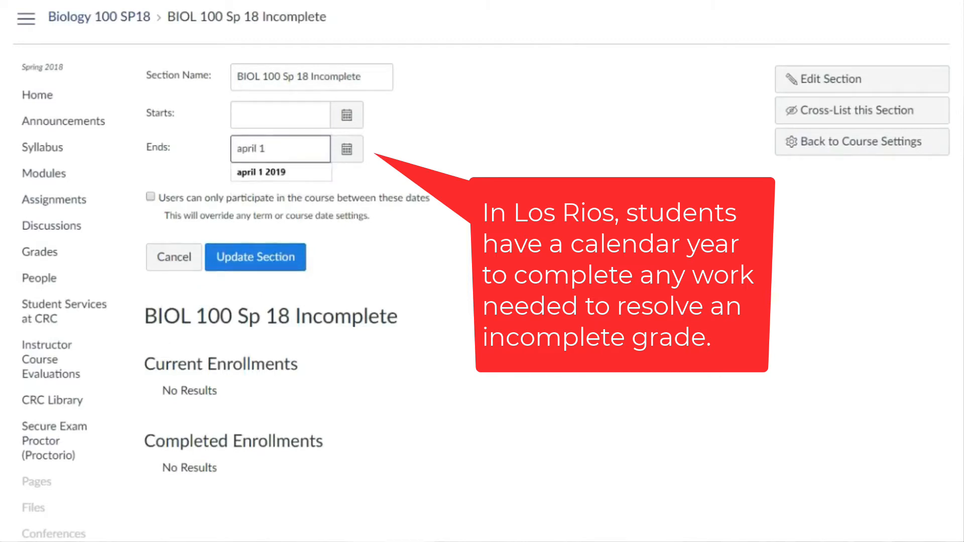
left_click(279, 115)
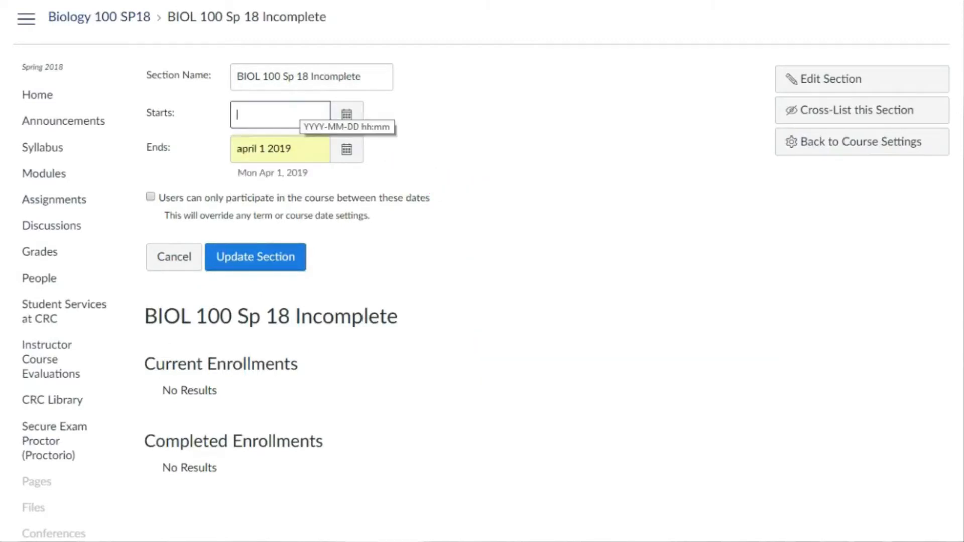
type("august 16")
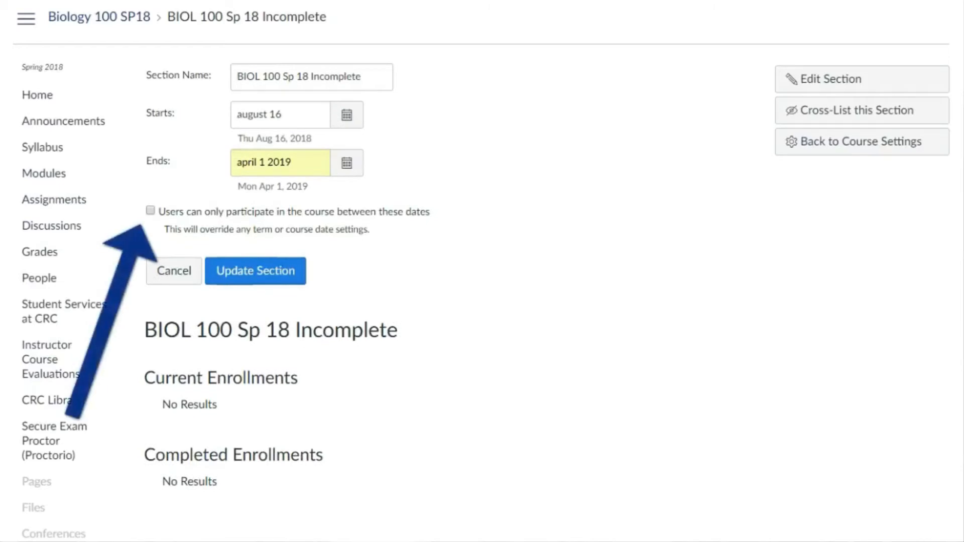
left_click(151, 211)
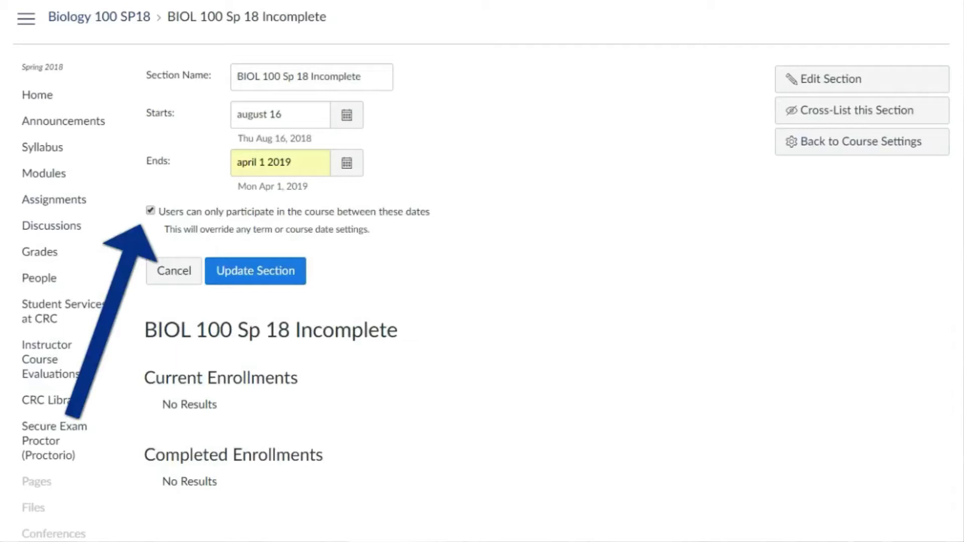
left_click(256, 271)
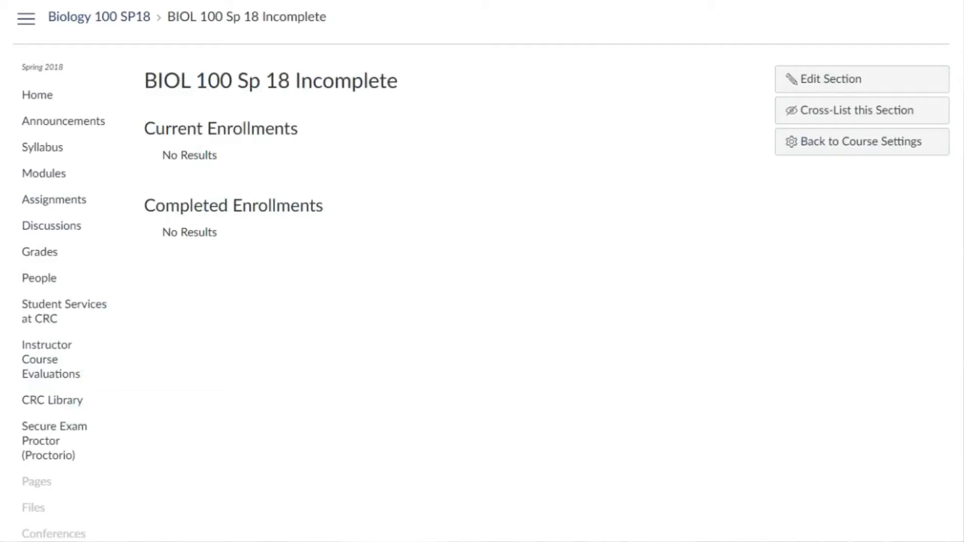
Enroll the first student in the Incomplete section via People, then head to Discussions
left_click(39, 277)
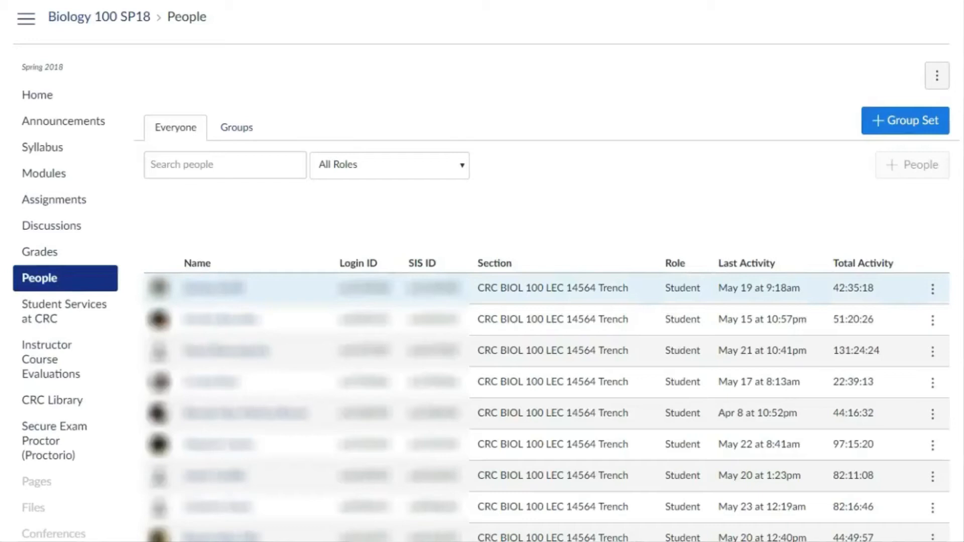
left_click(933, 287)
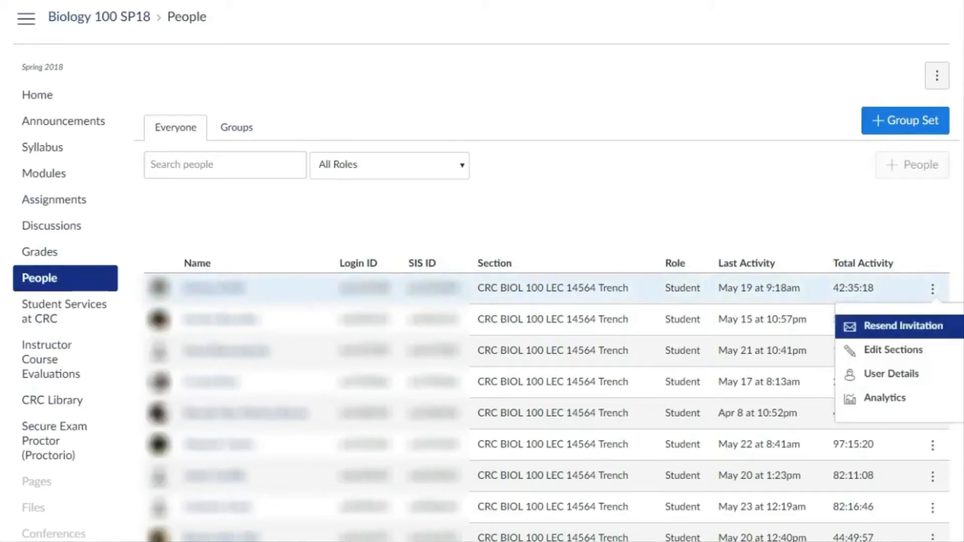
mouse_move(894, 350)
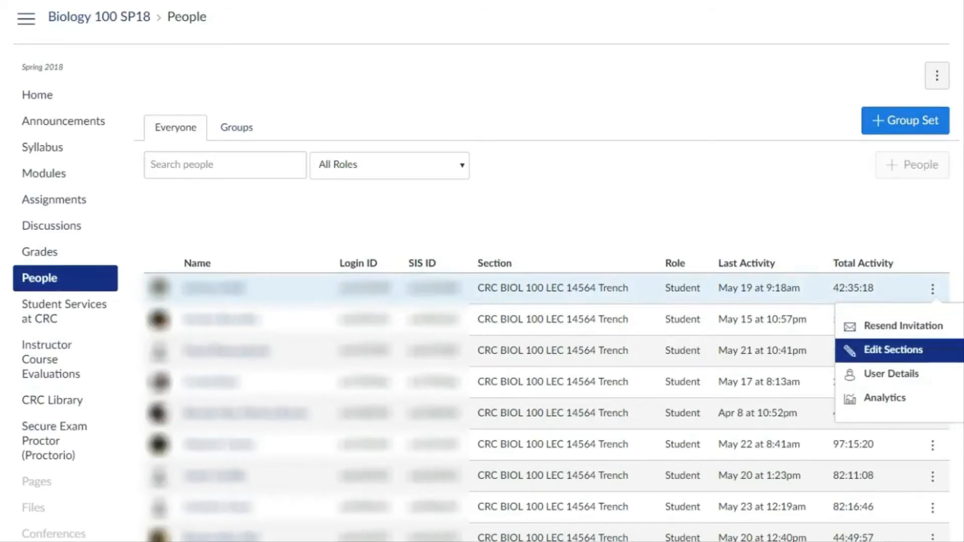
left_click(893, 350)
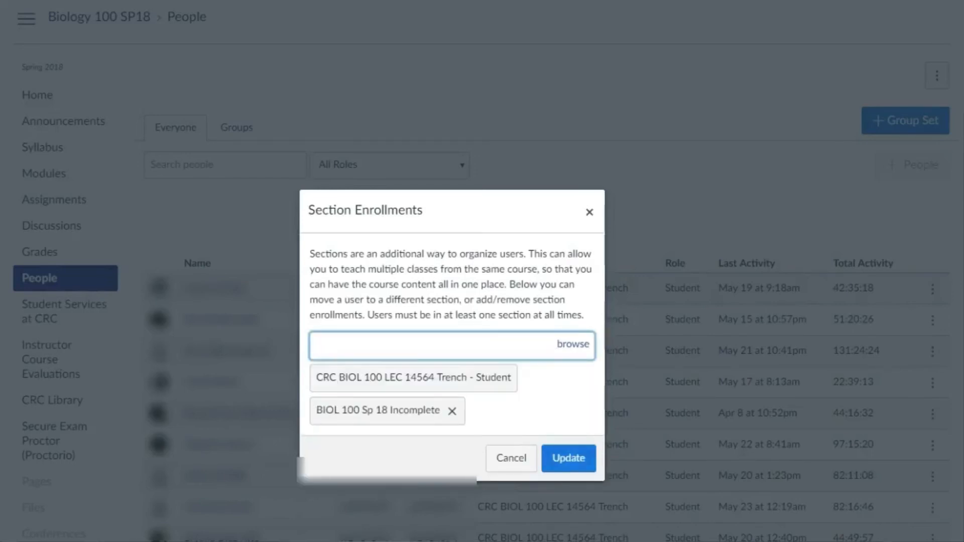
left_click(569, 458)
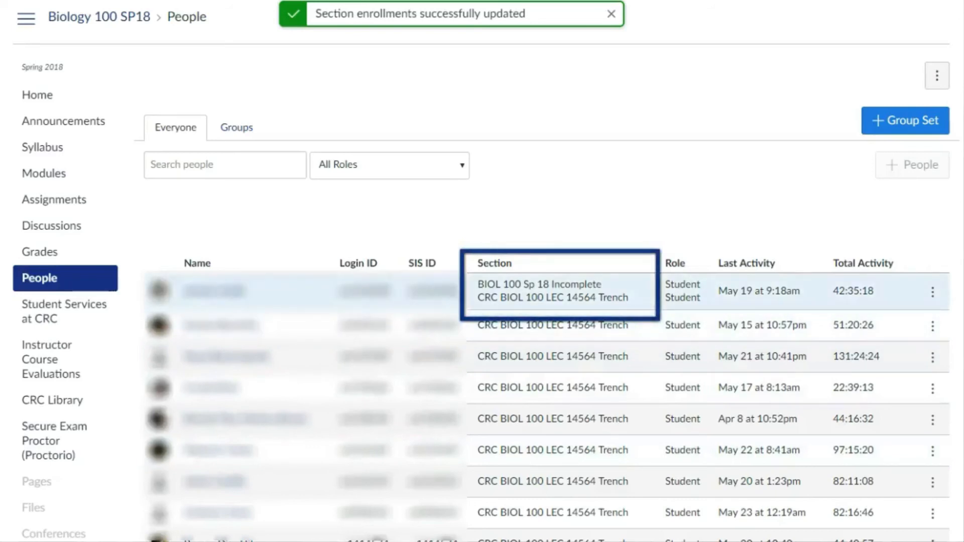
left_click(611, 13)
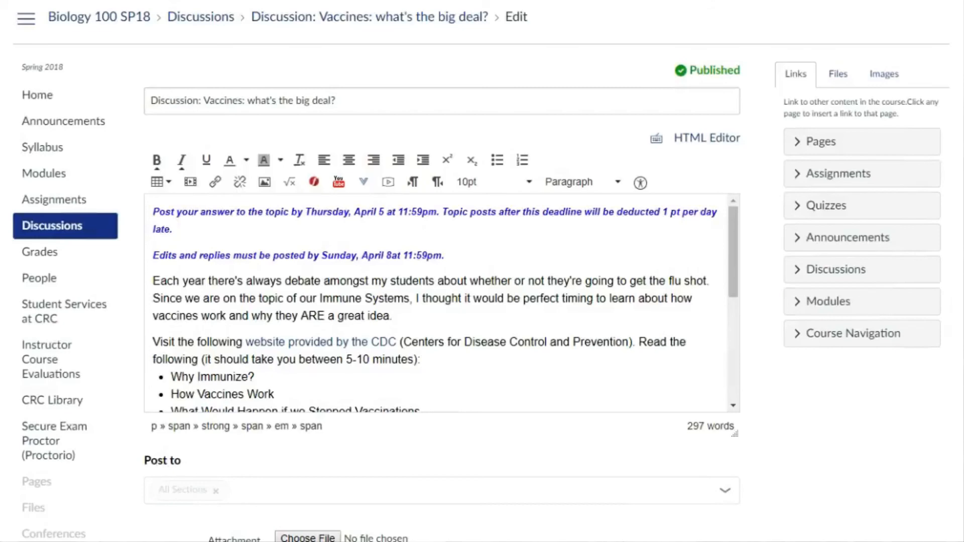
Assign the Vaccines discussion to BIOL 100 Sp 18 Incomplete with due date April 1, 2019
scroll("down", 3)
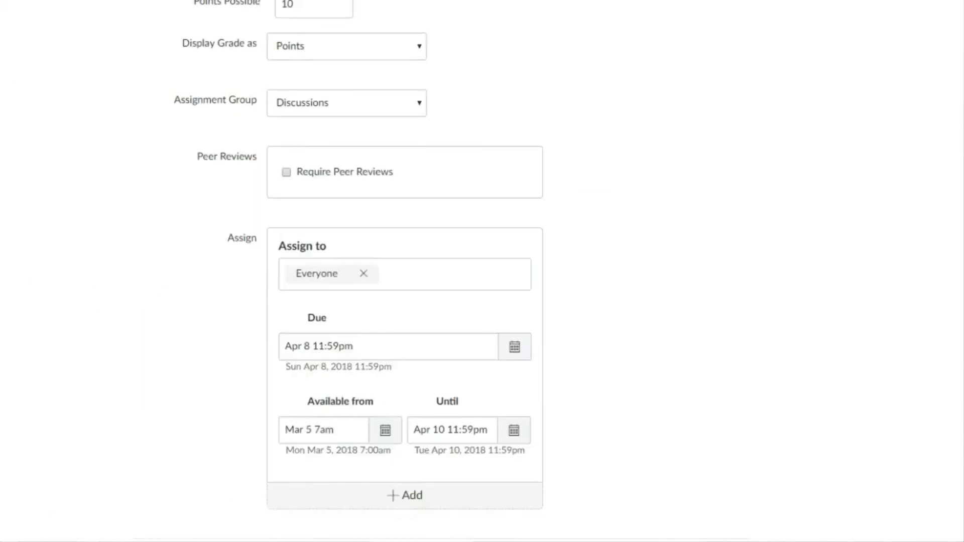
left_click(408, 495)
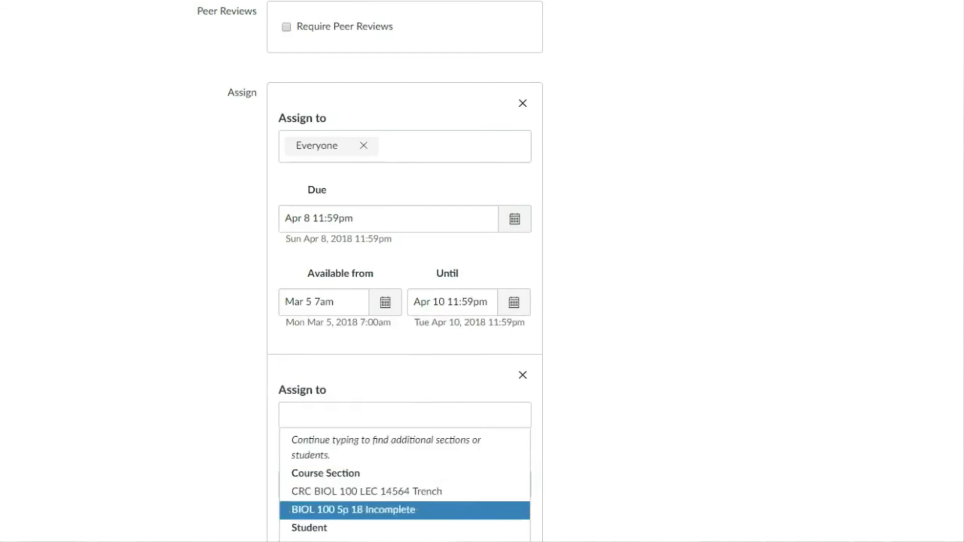
left_click(352, 510)
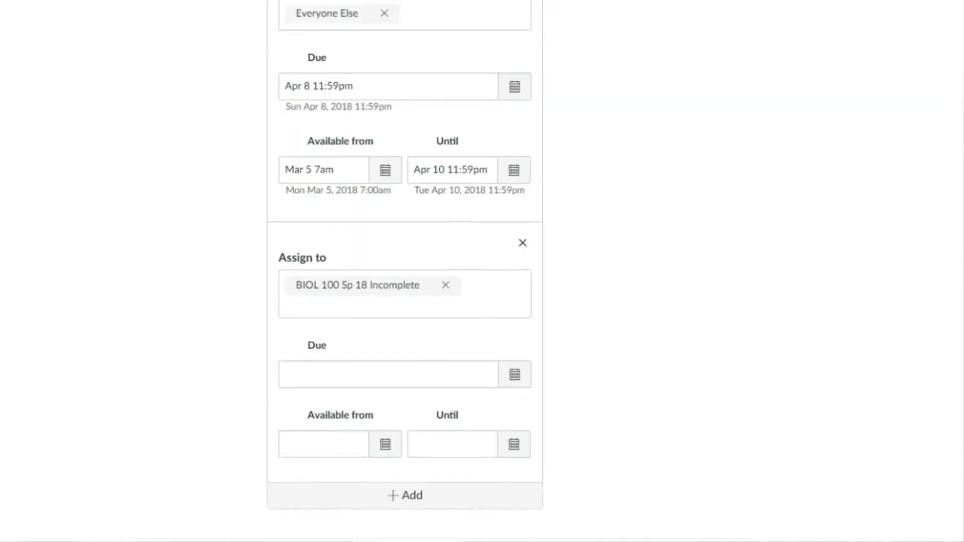
type("a")
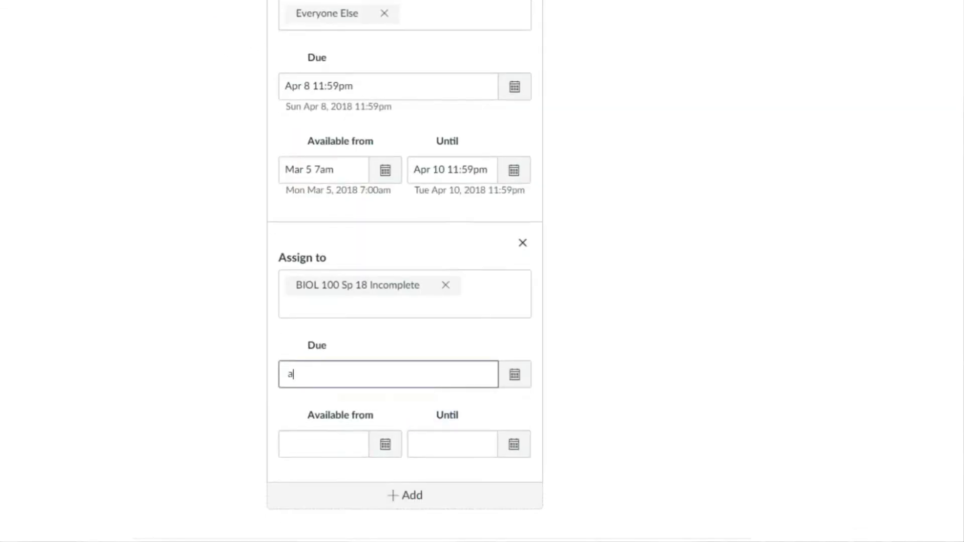
type("pril 1,")
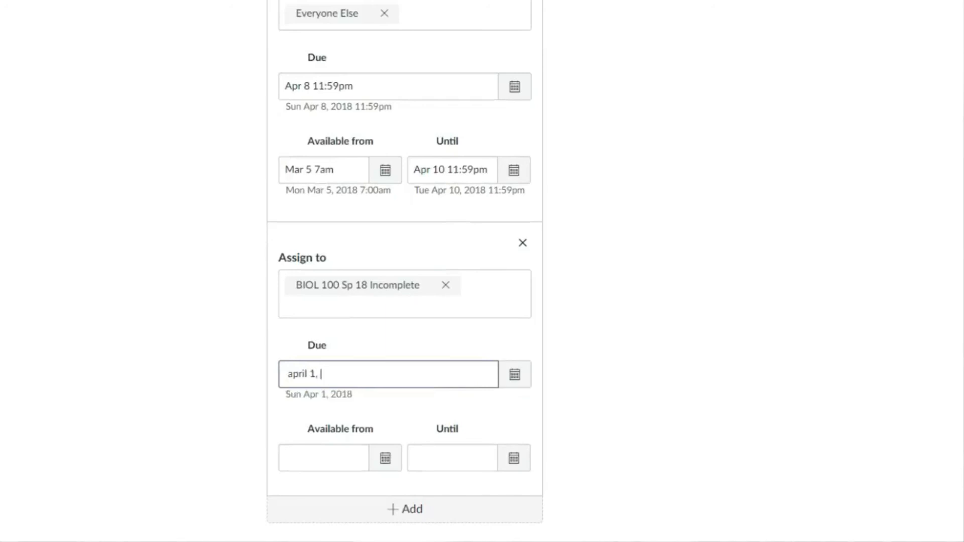
left_click(323, 458)
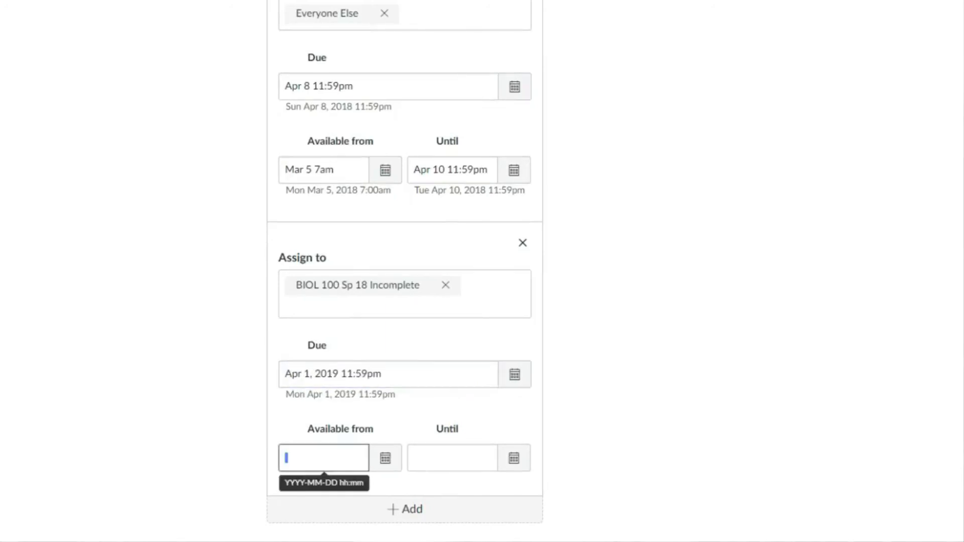